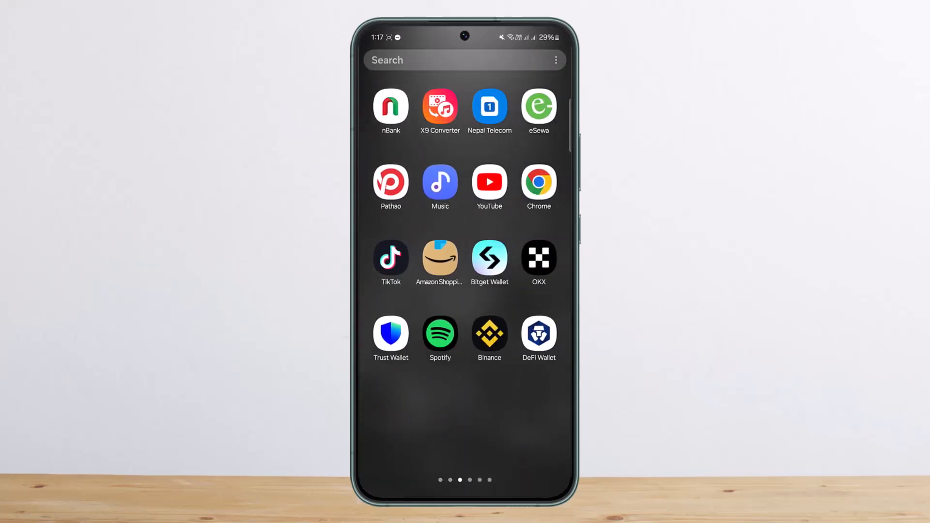
- Launch Bitget Wallet from the home screen and reach its wallet settings page
left_click(489, 257)
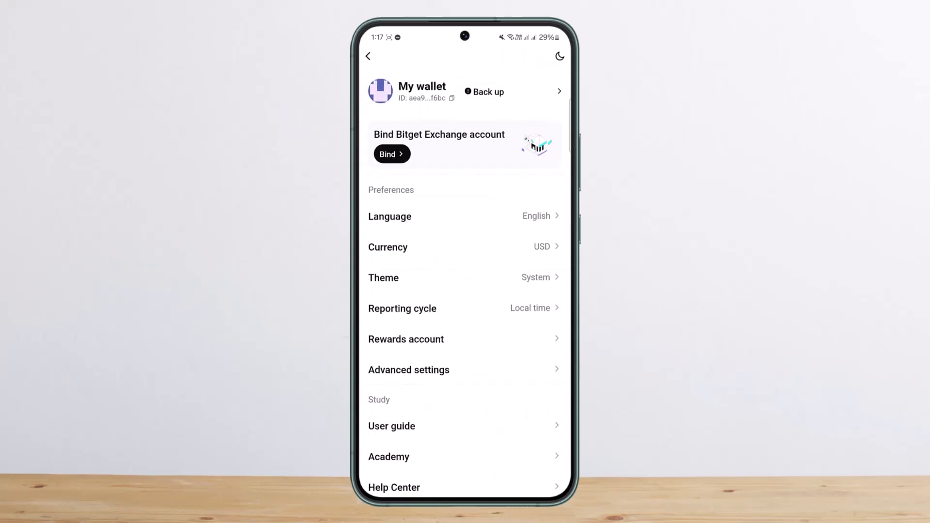
- Start binding a Bitget Exchange account and approve the wallet binding permissions
left_click(387, 154)
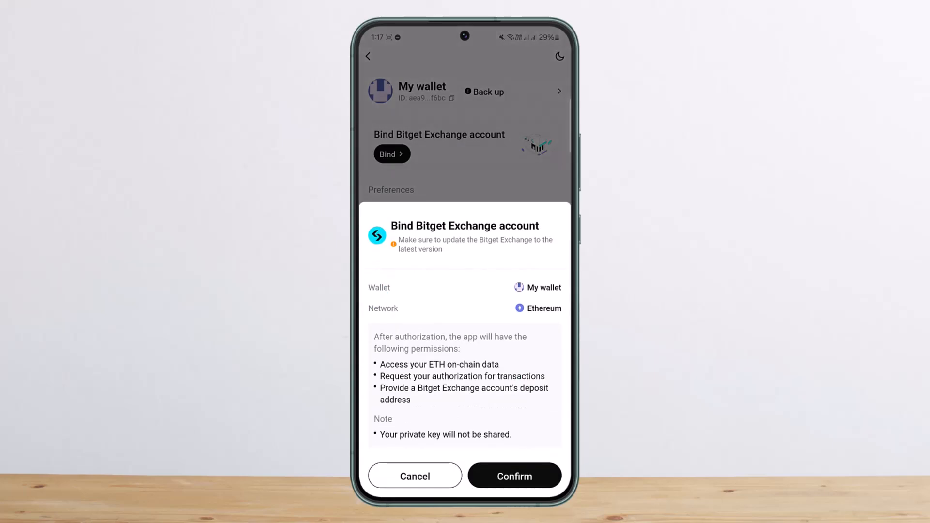
left_click(513, 475)
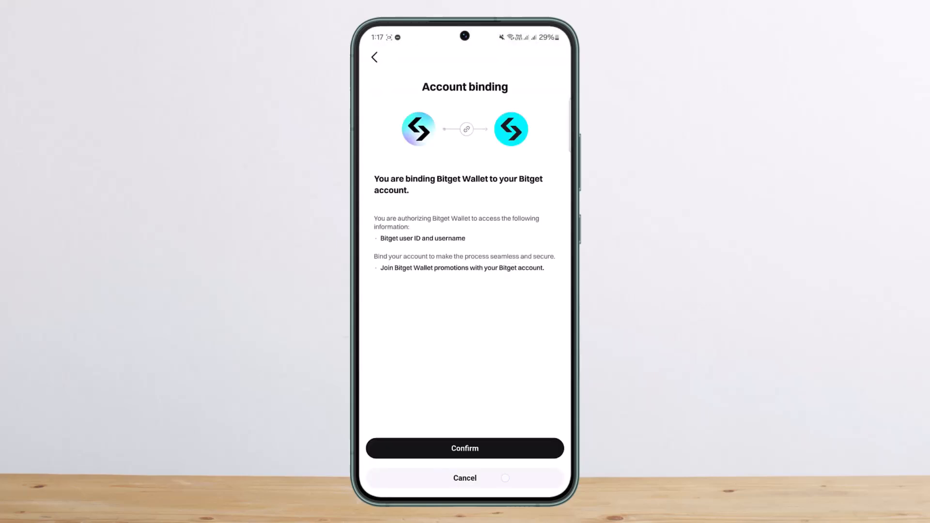
- Authorize the account binding, then open Login password settings under Security
left_click(465, 448)
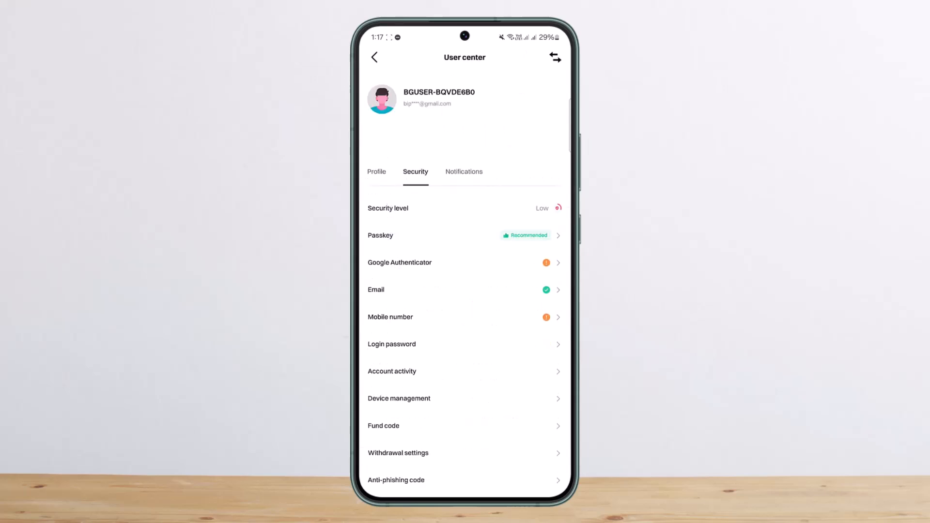
left_click(392, 343)
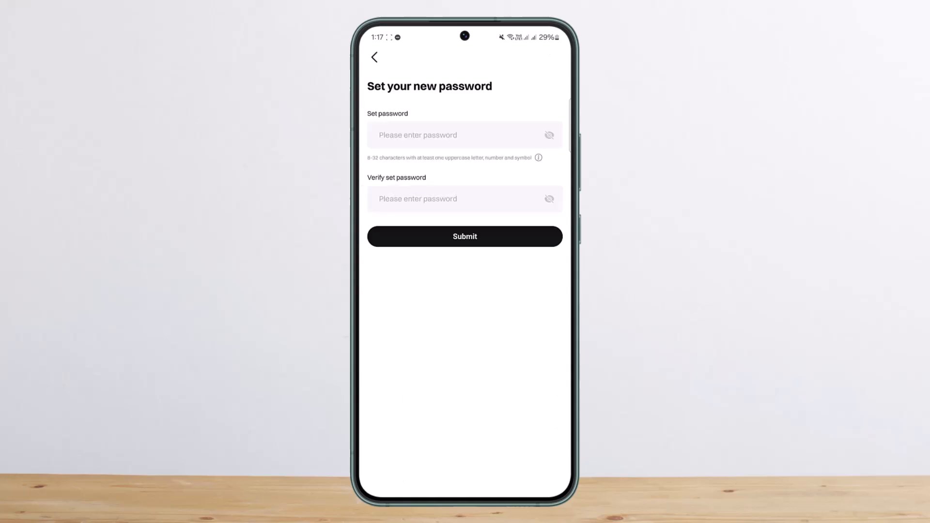